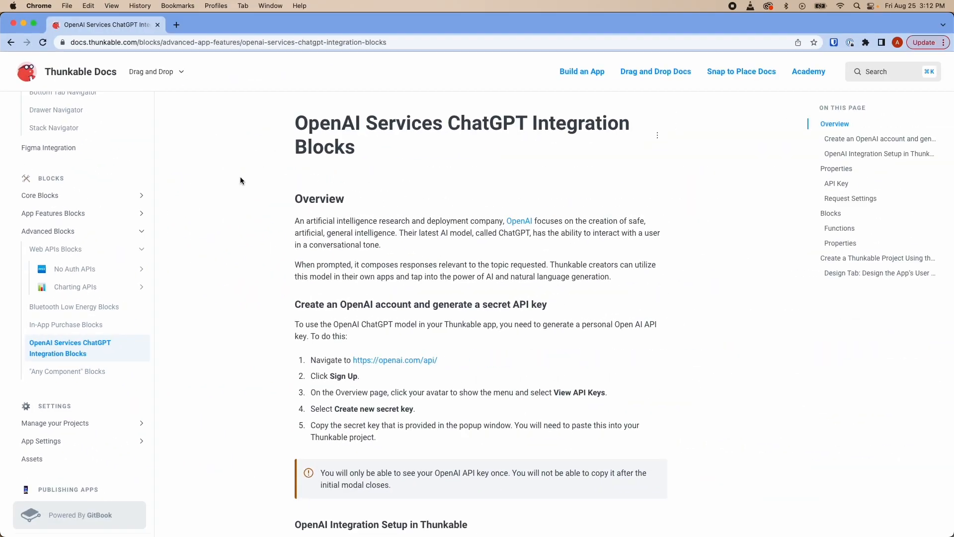
scroll("down", 3)
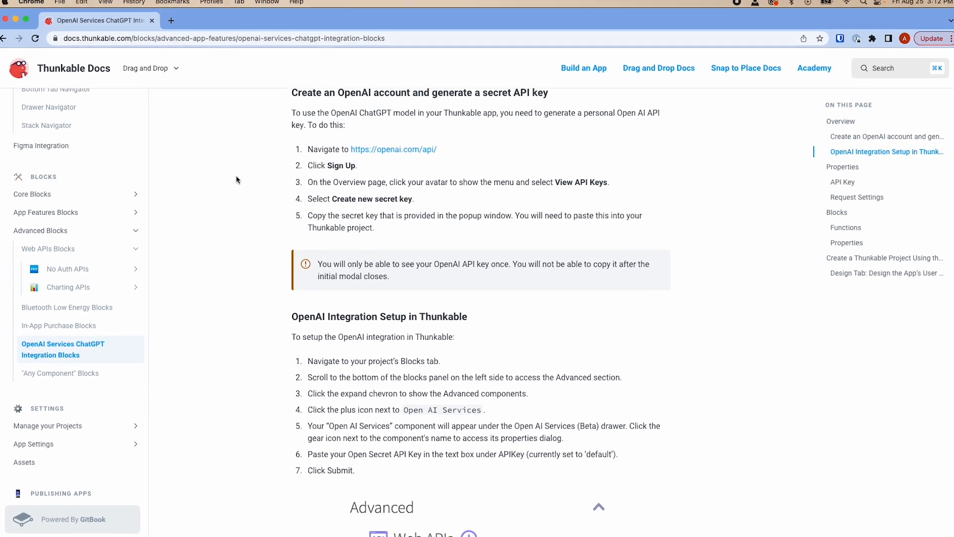
scroll("down", 3)
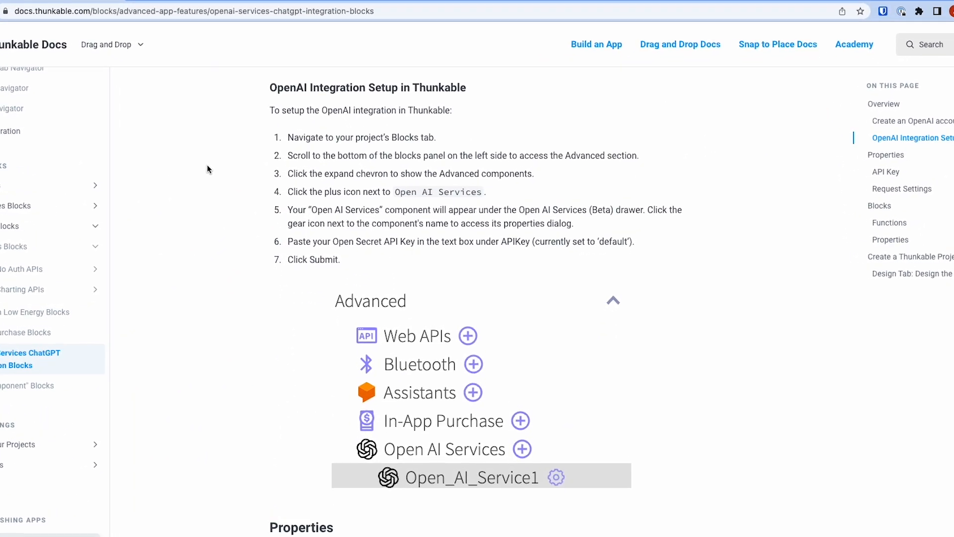
scroll("down", 3)
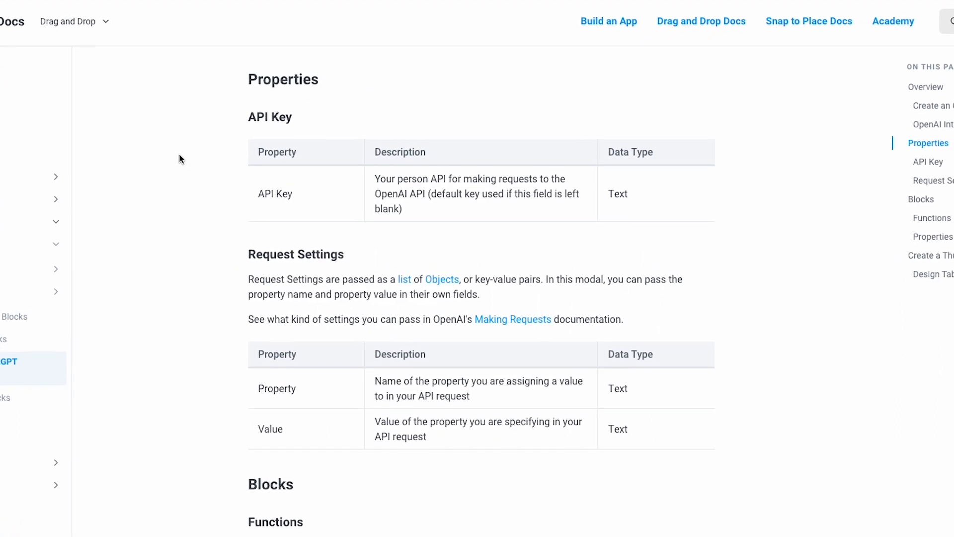